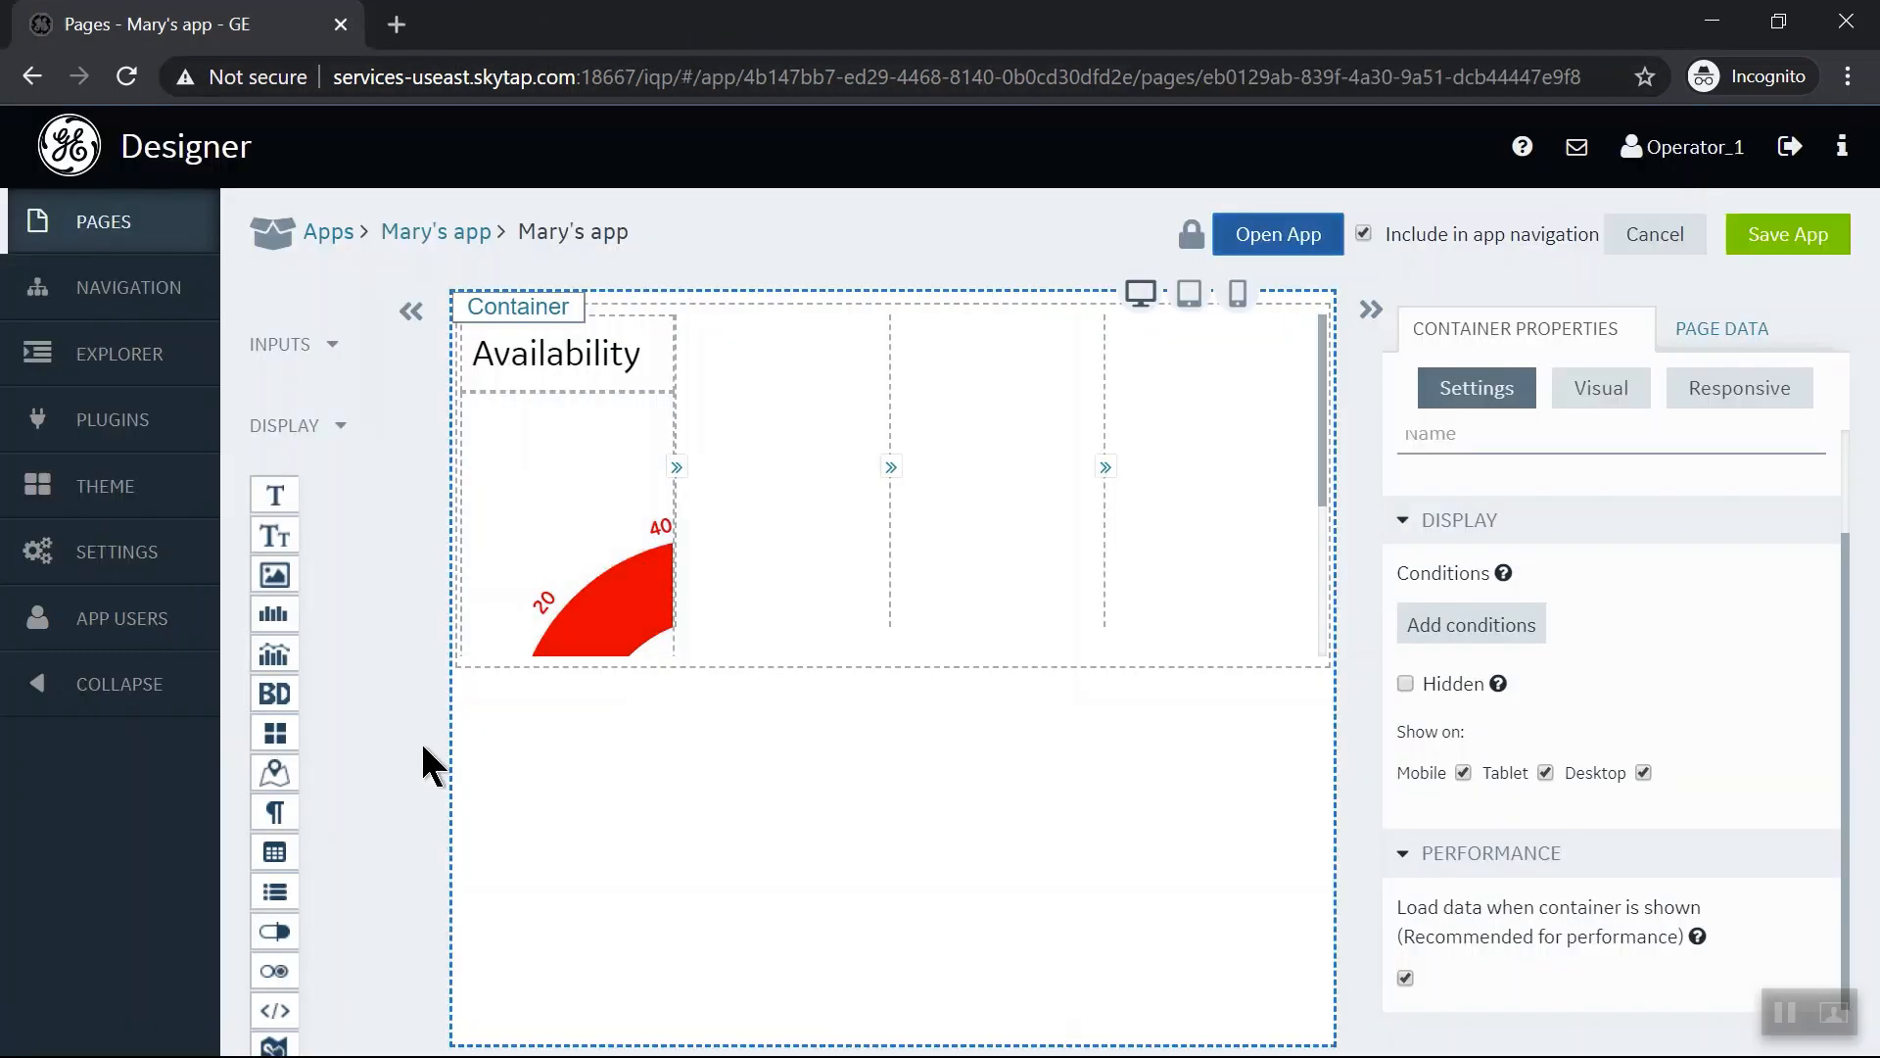
# Collapse the Display widget group and expand Integration to reveal the Plant Apps widgets
pyautogui.click(340, 426)
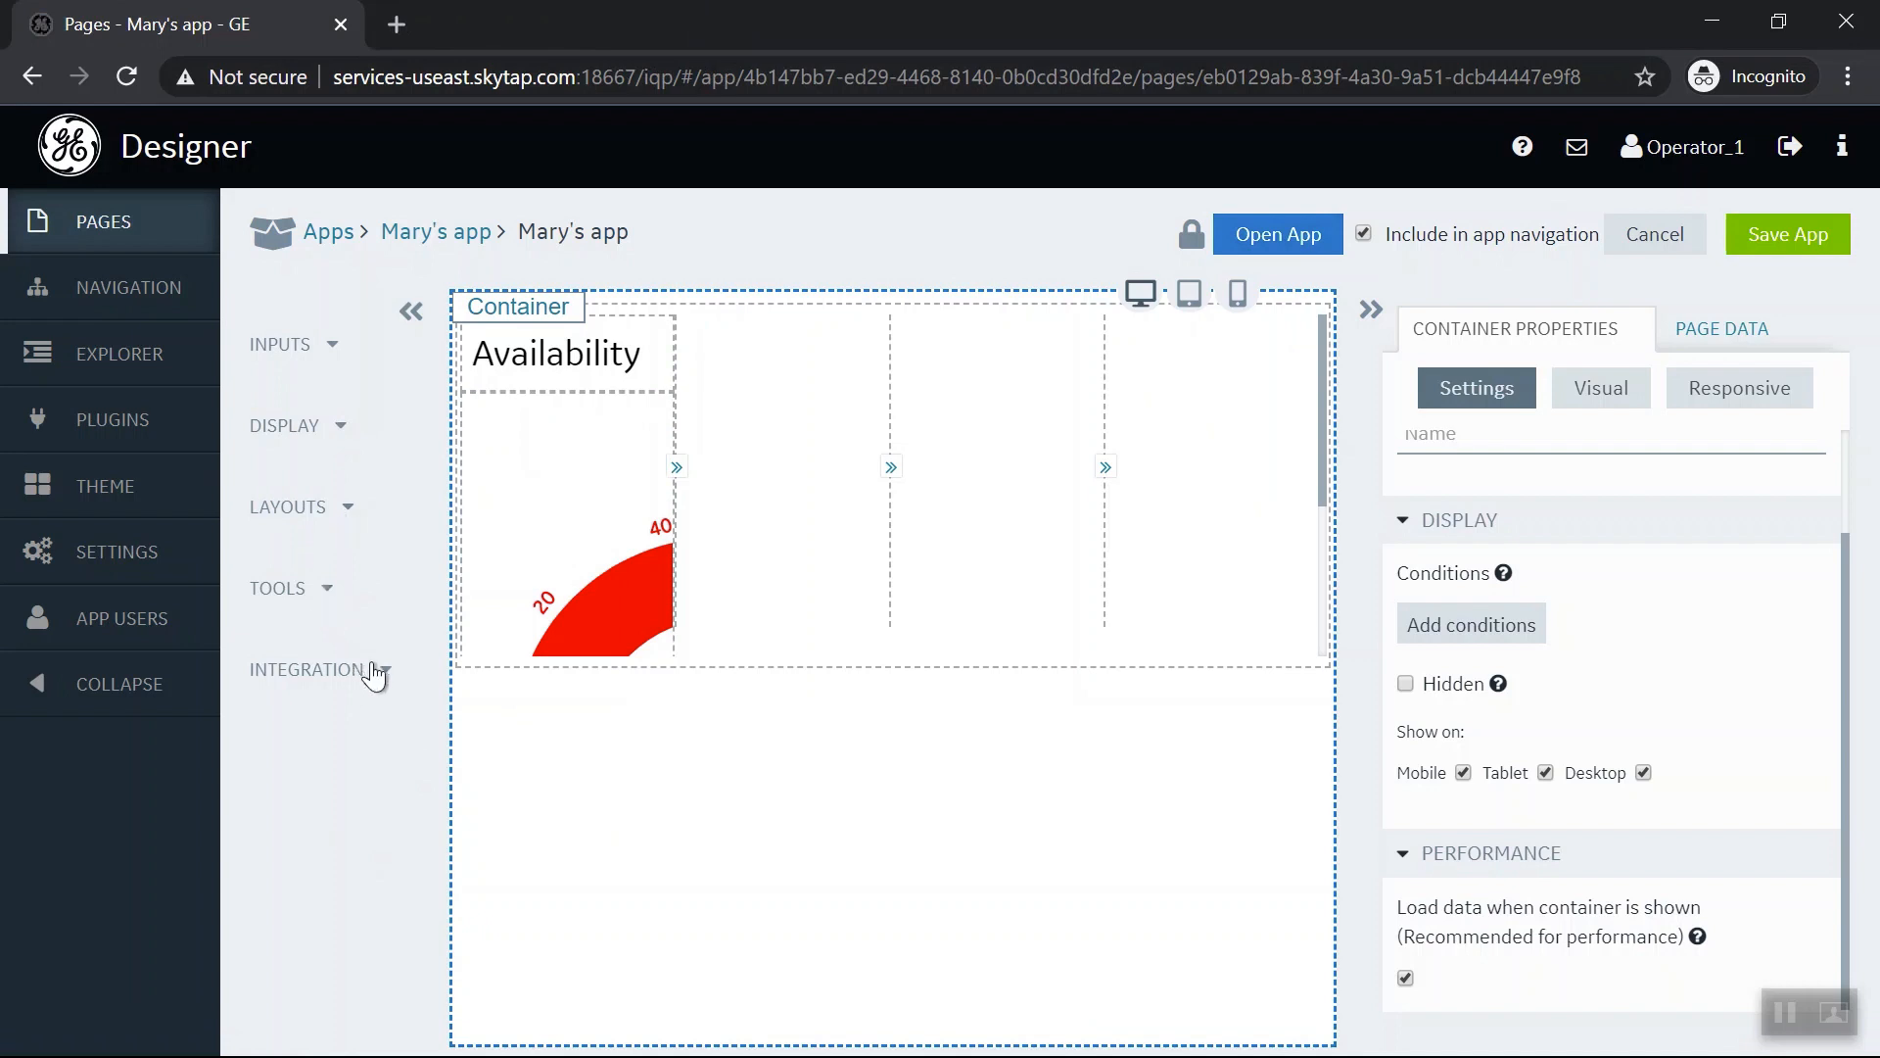
pyautogui.click(306, 669)
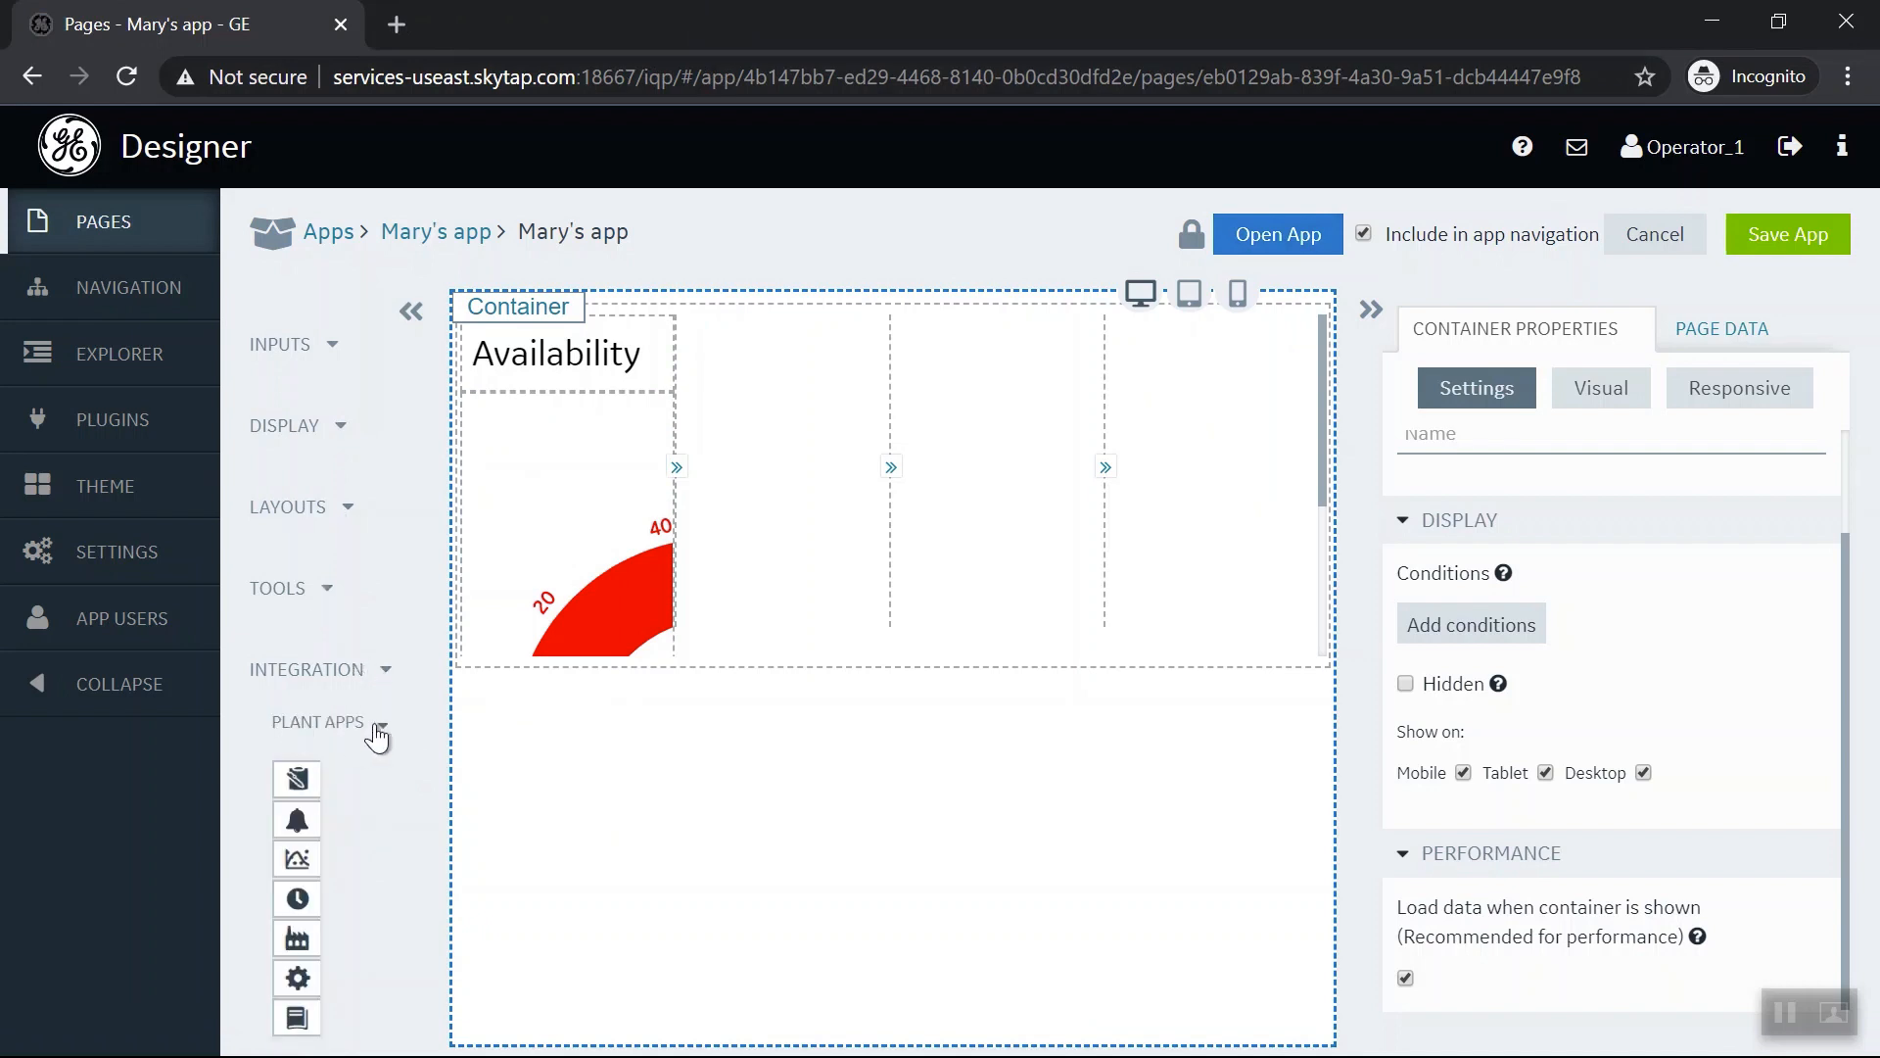
pyautogui.moveTo(296, 777)
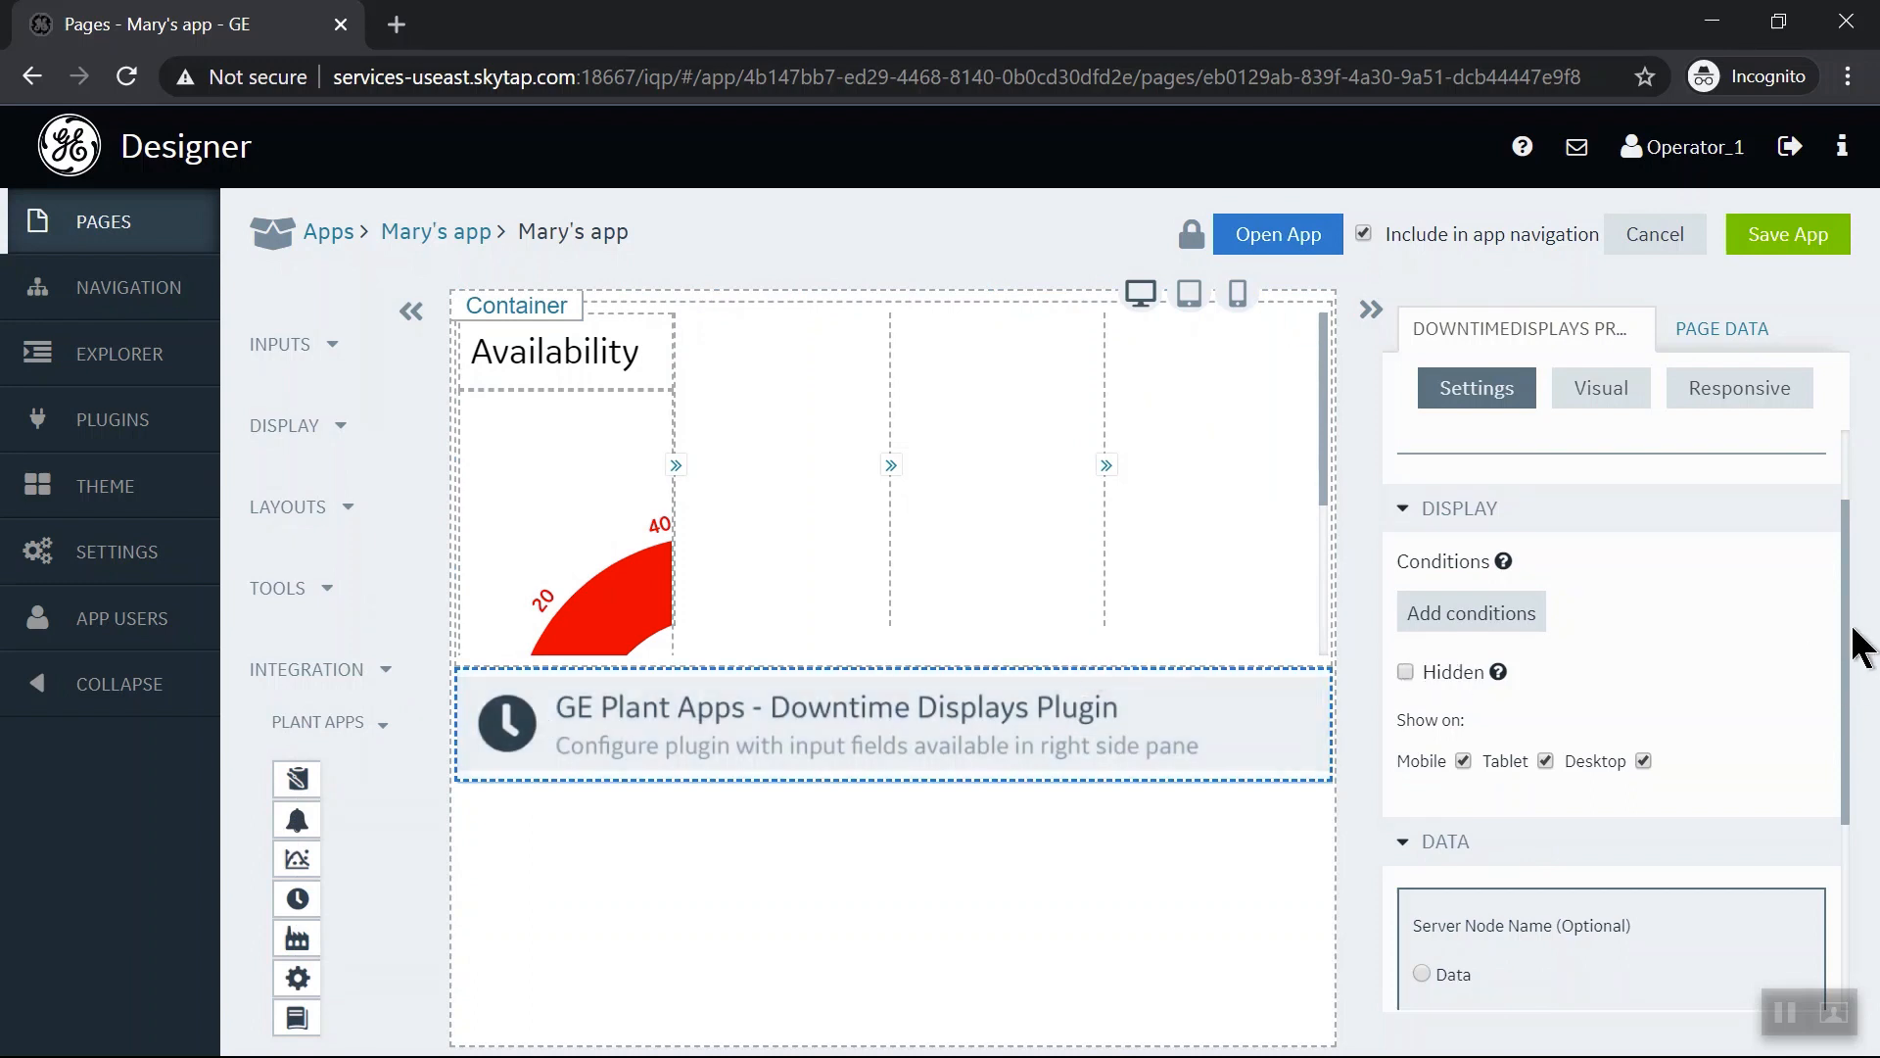
# Enable Scoped css on the Downtime Displays plugin and launch Mary's app in a new tab
pyautogui.scroll(-3)
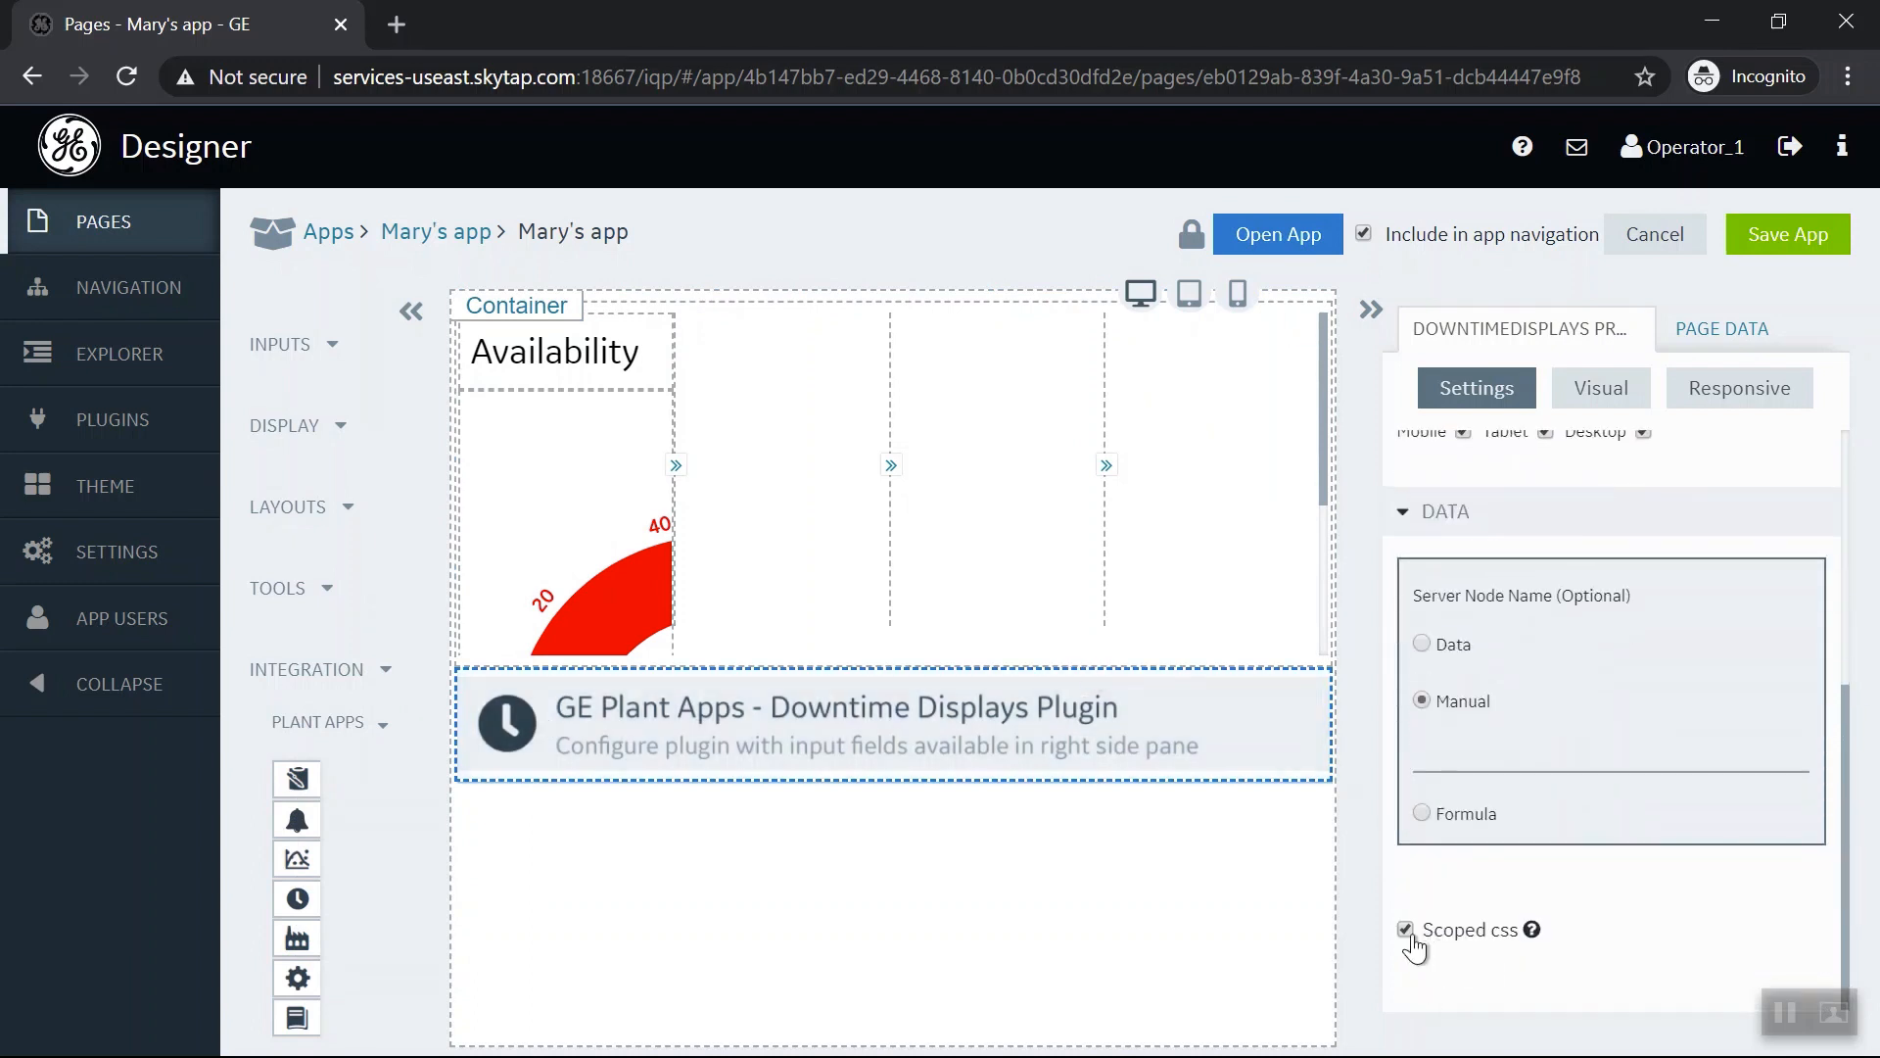
pyautogui.click(1405, 930)
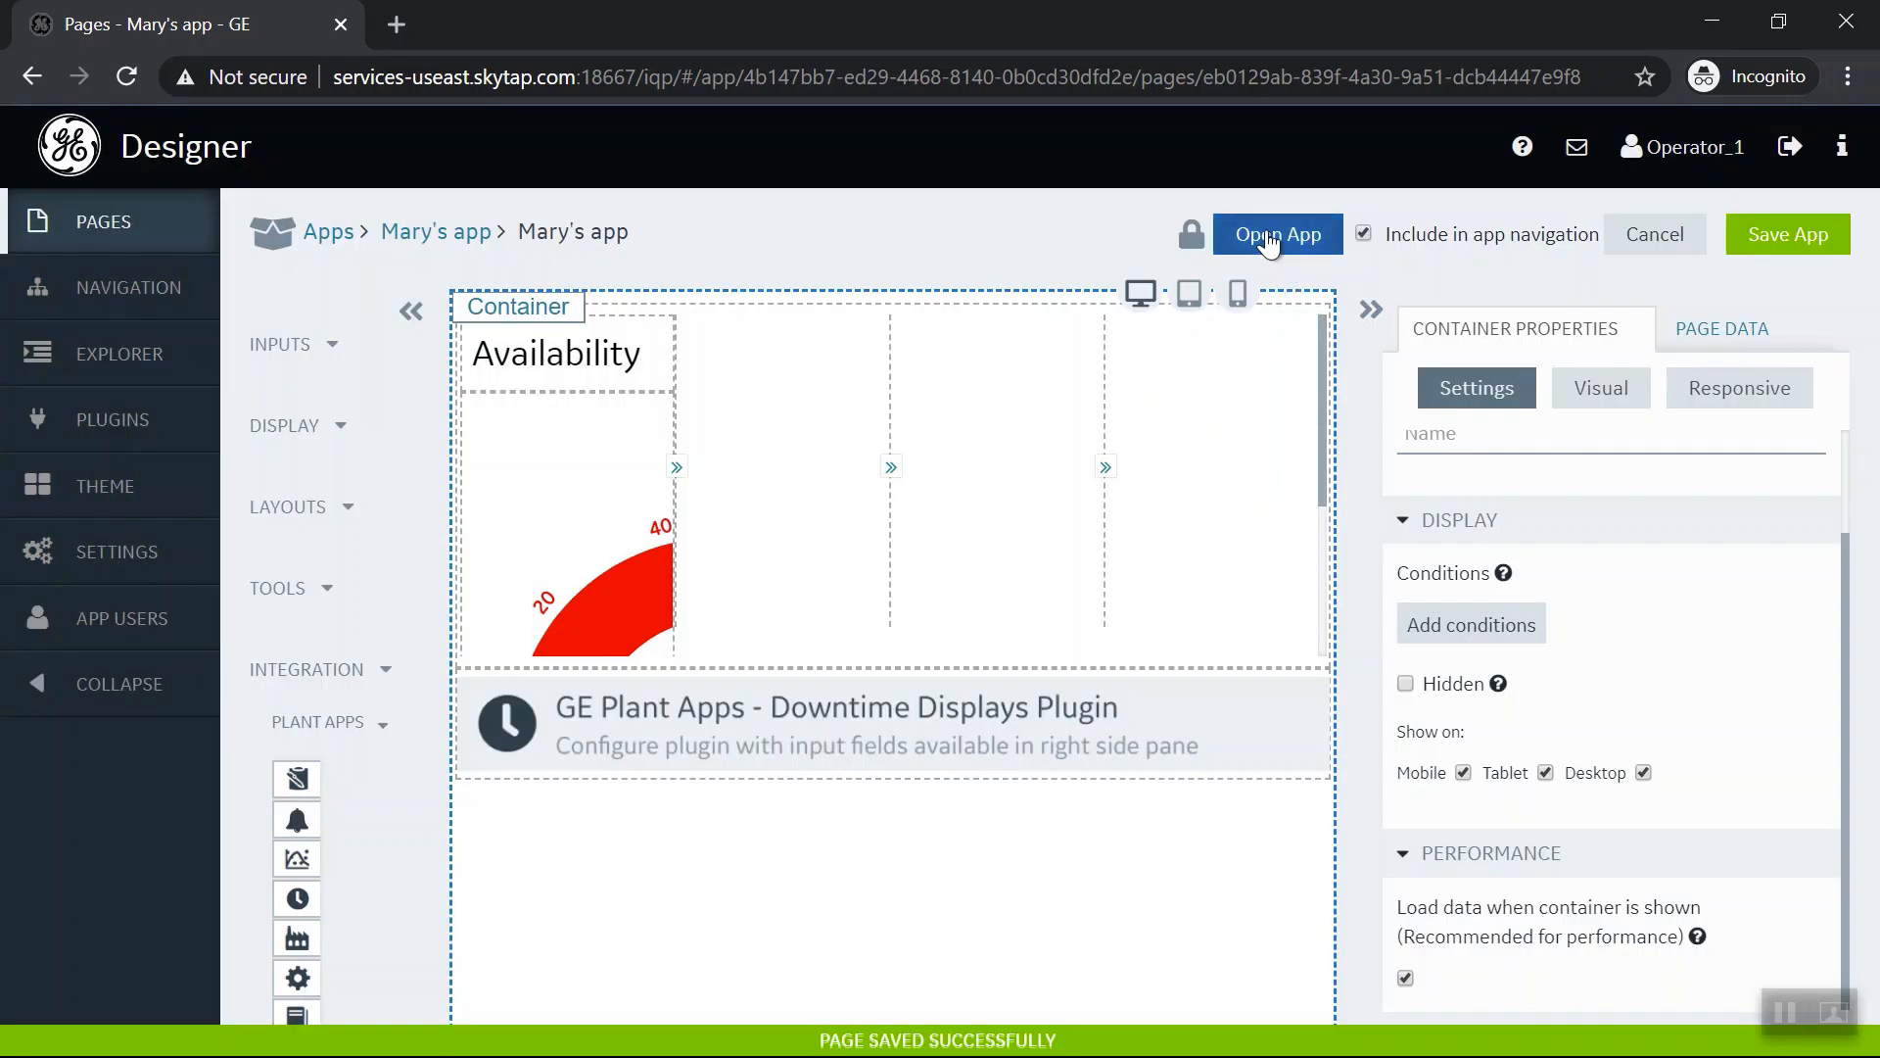
pyautogui.click(1276, 234)
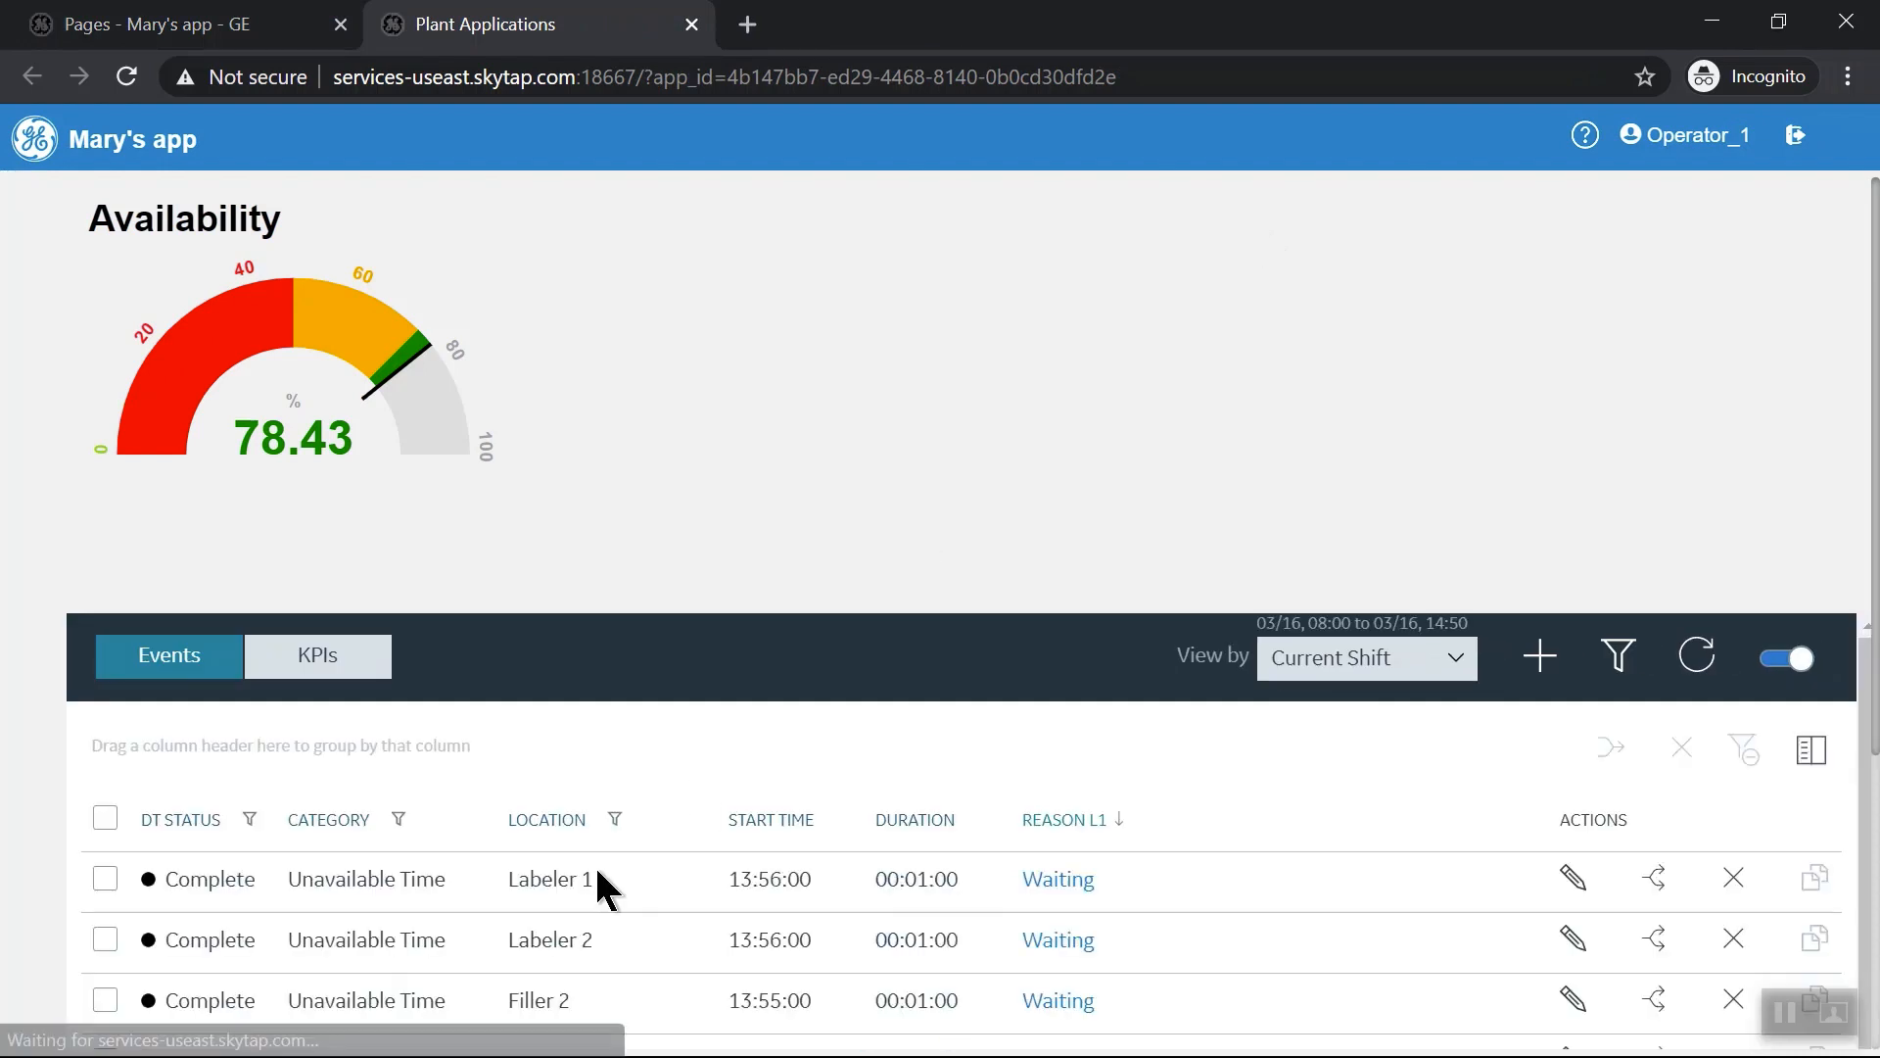
pyautogui.moveTo(198, 411)
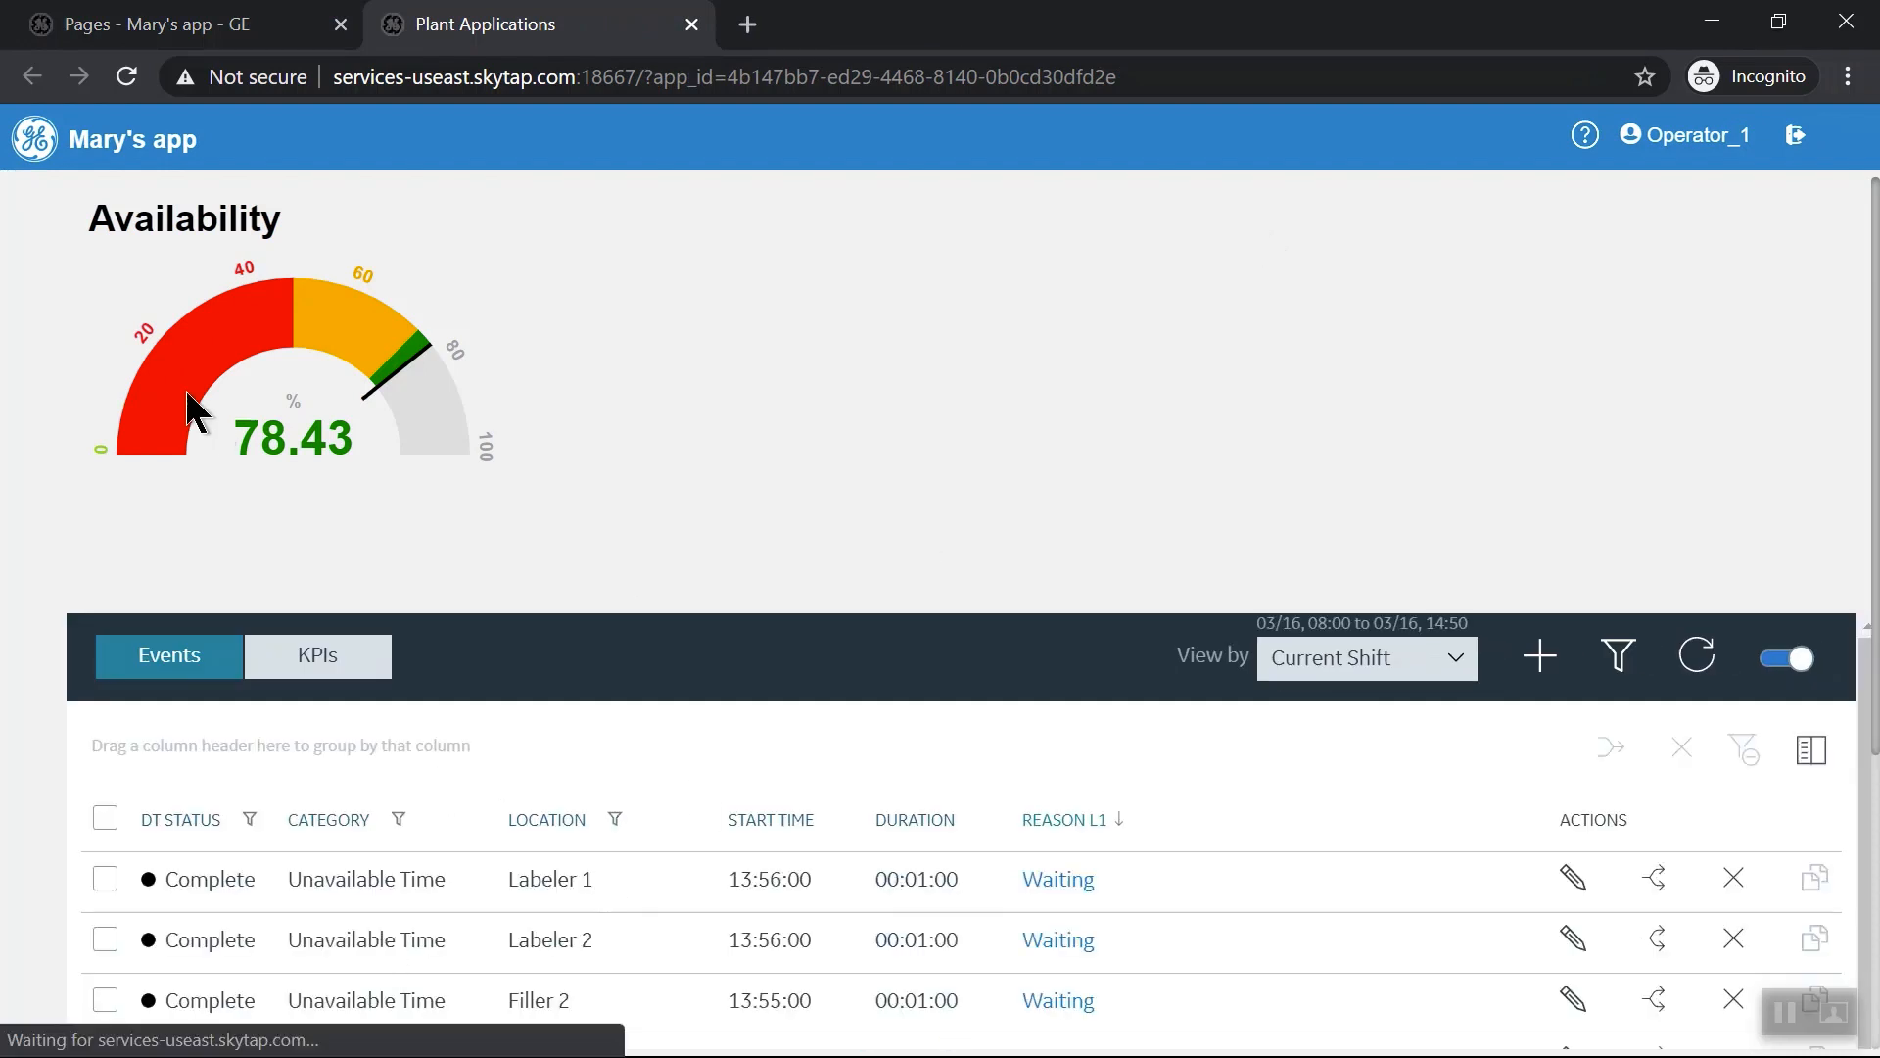
pyautogui.moveTo(1788, 374)
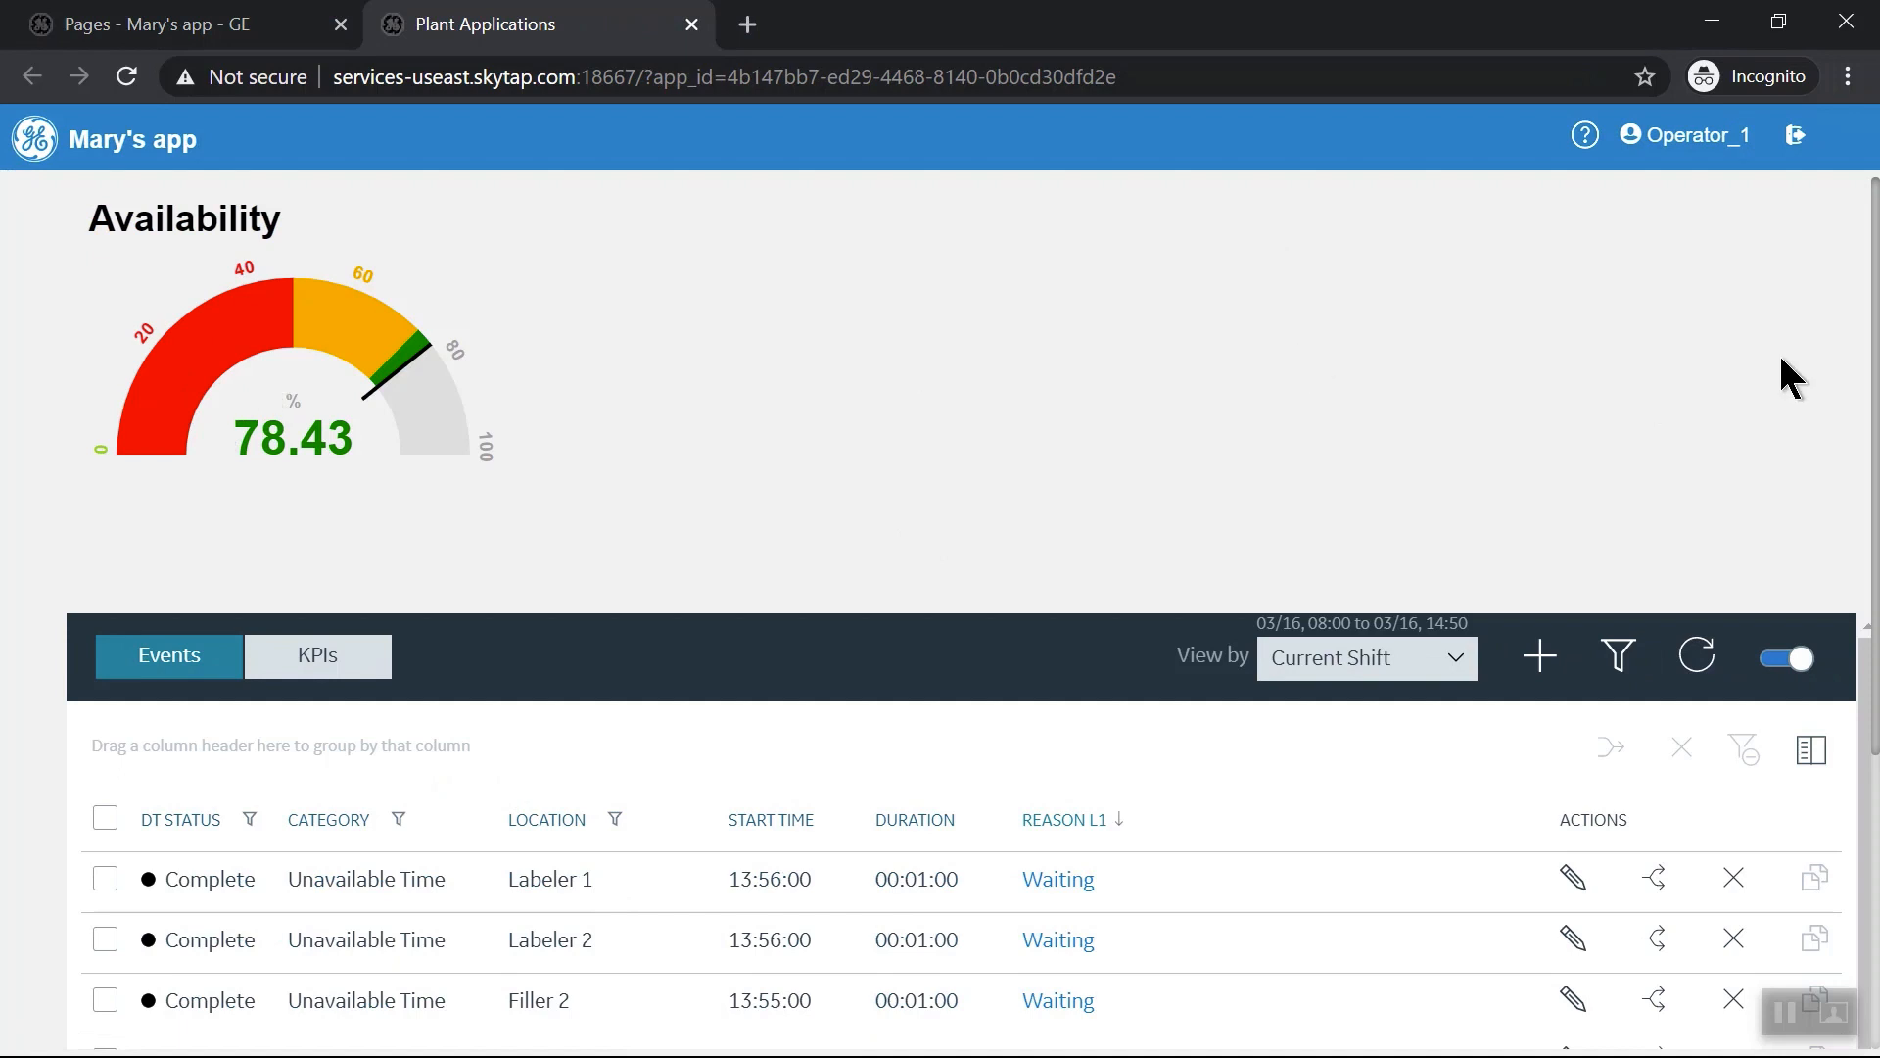
pyautogui.moveTo(1740, 348)
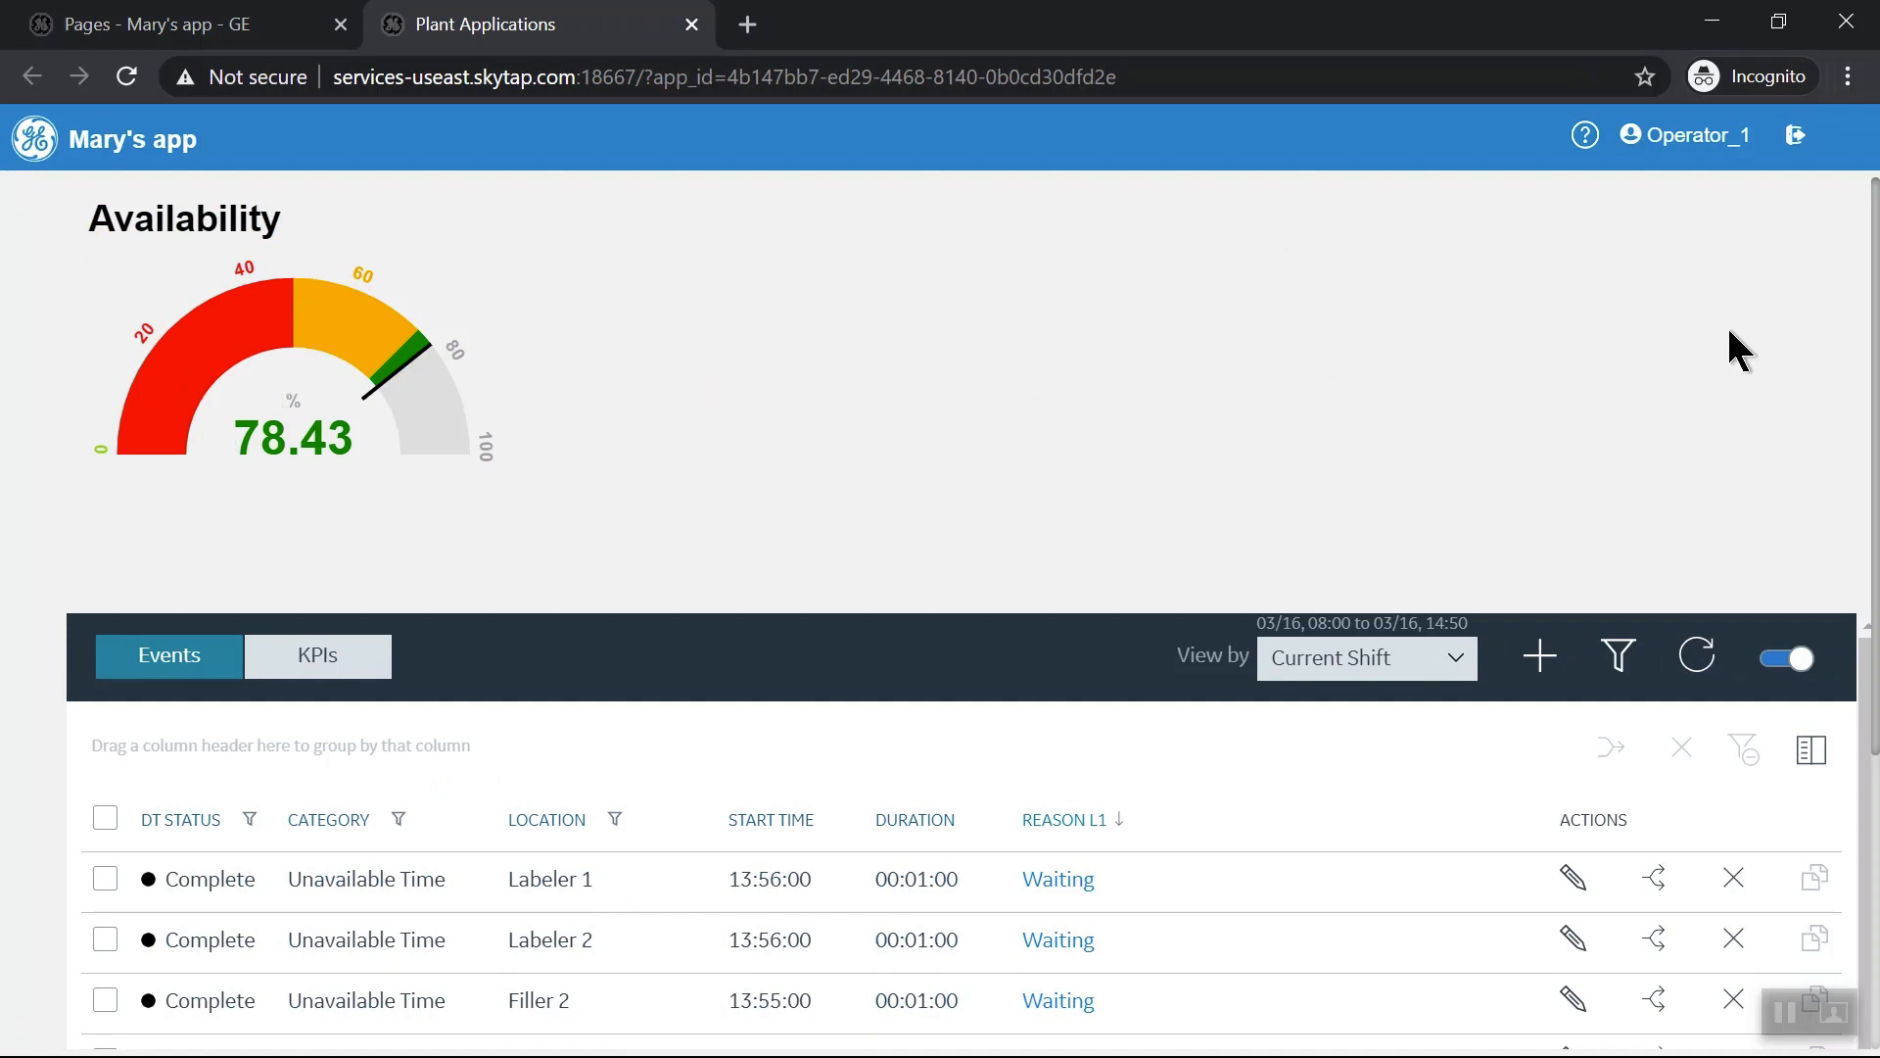
pyautogui.moveTo(1250, 369)
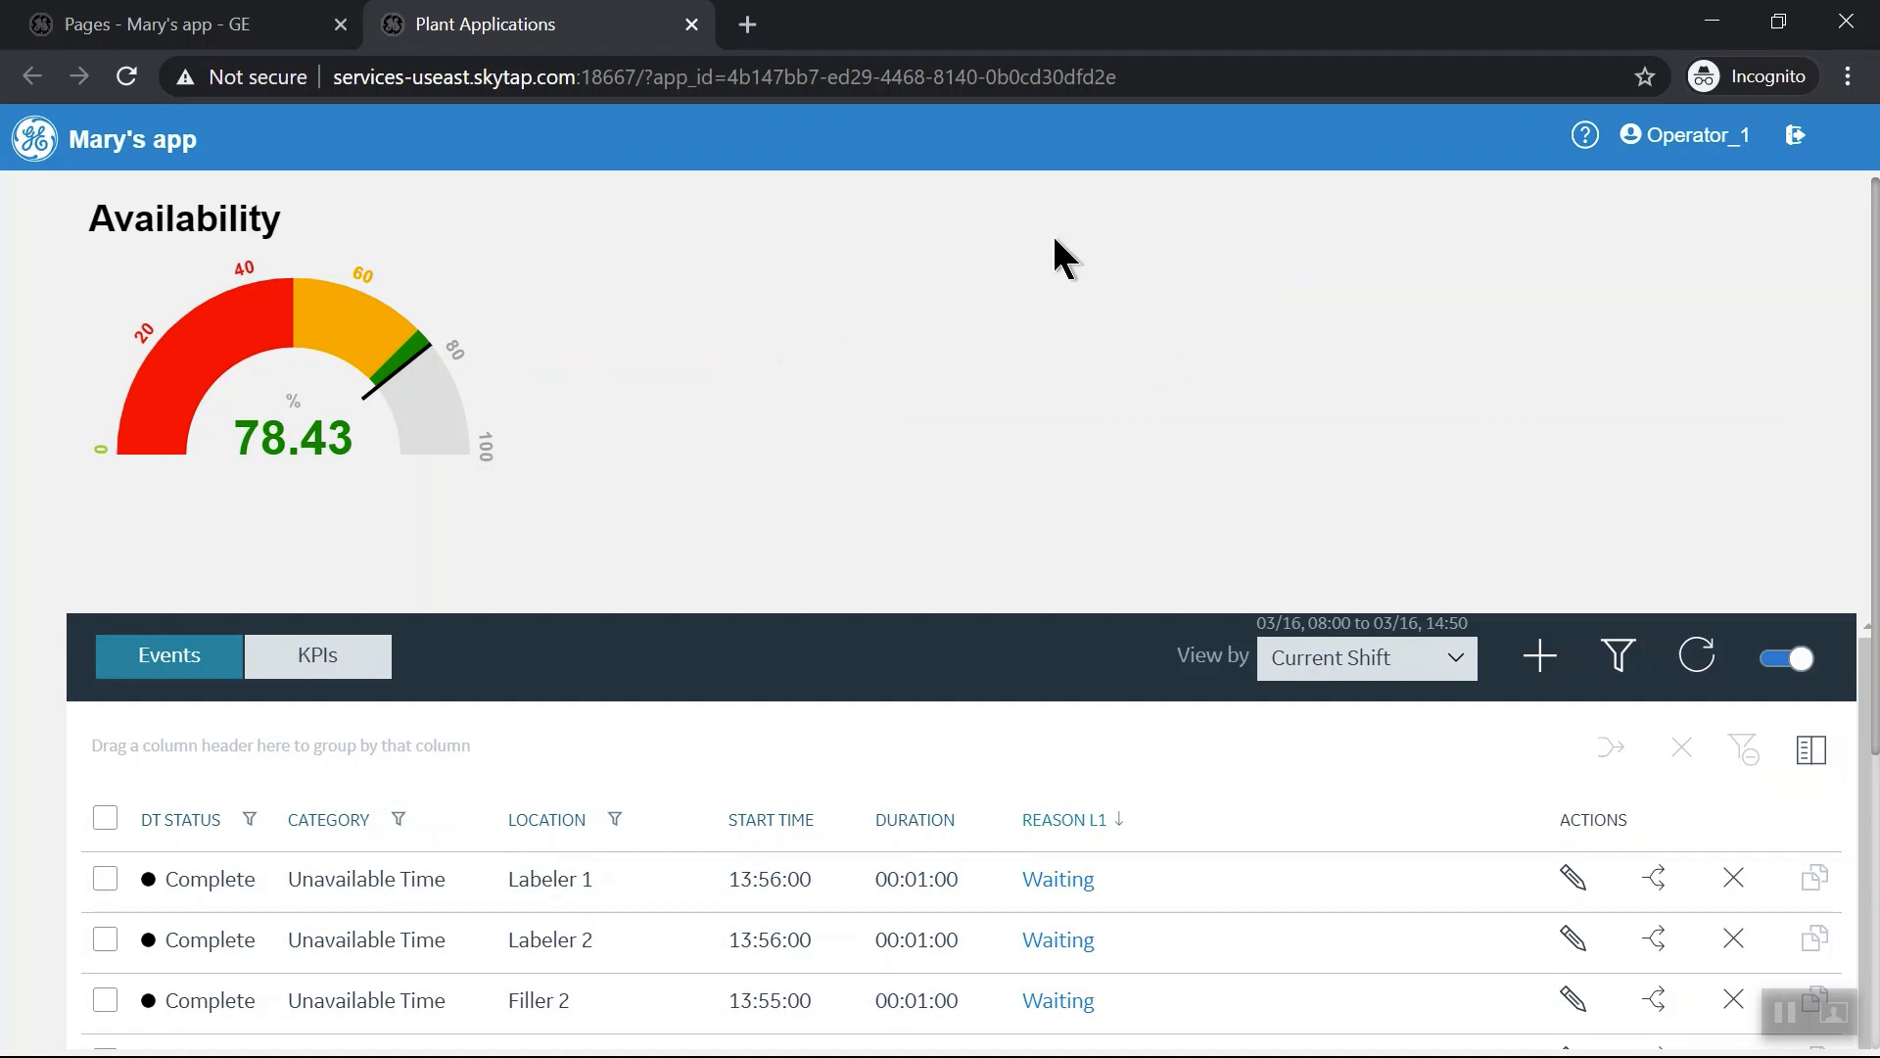
pyautogui.moveTo(1538, 330)
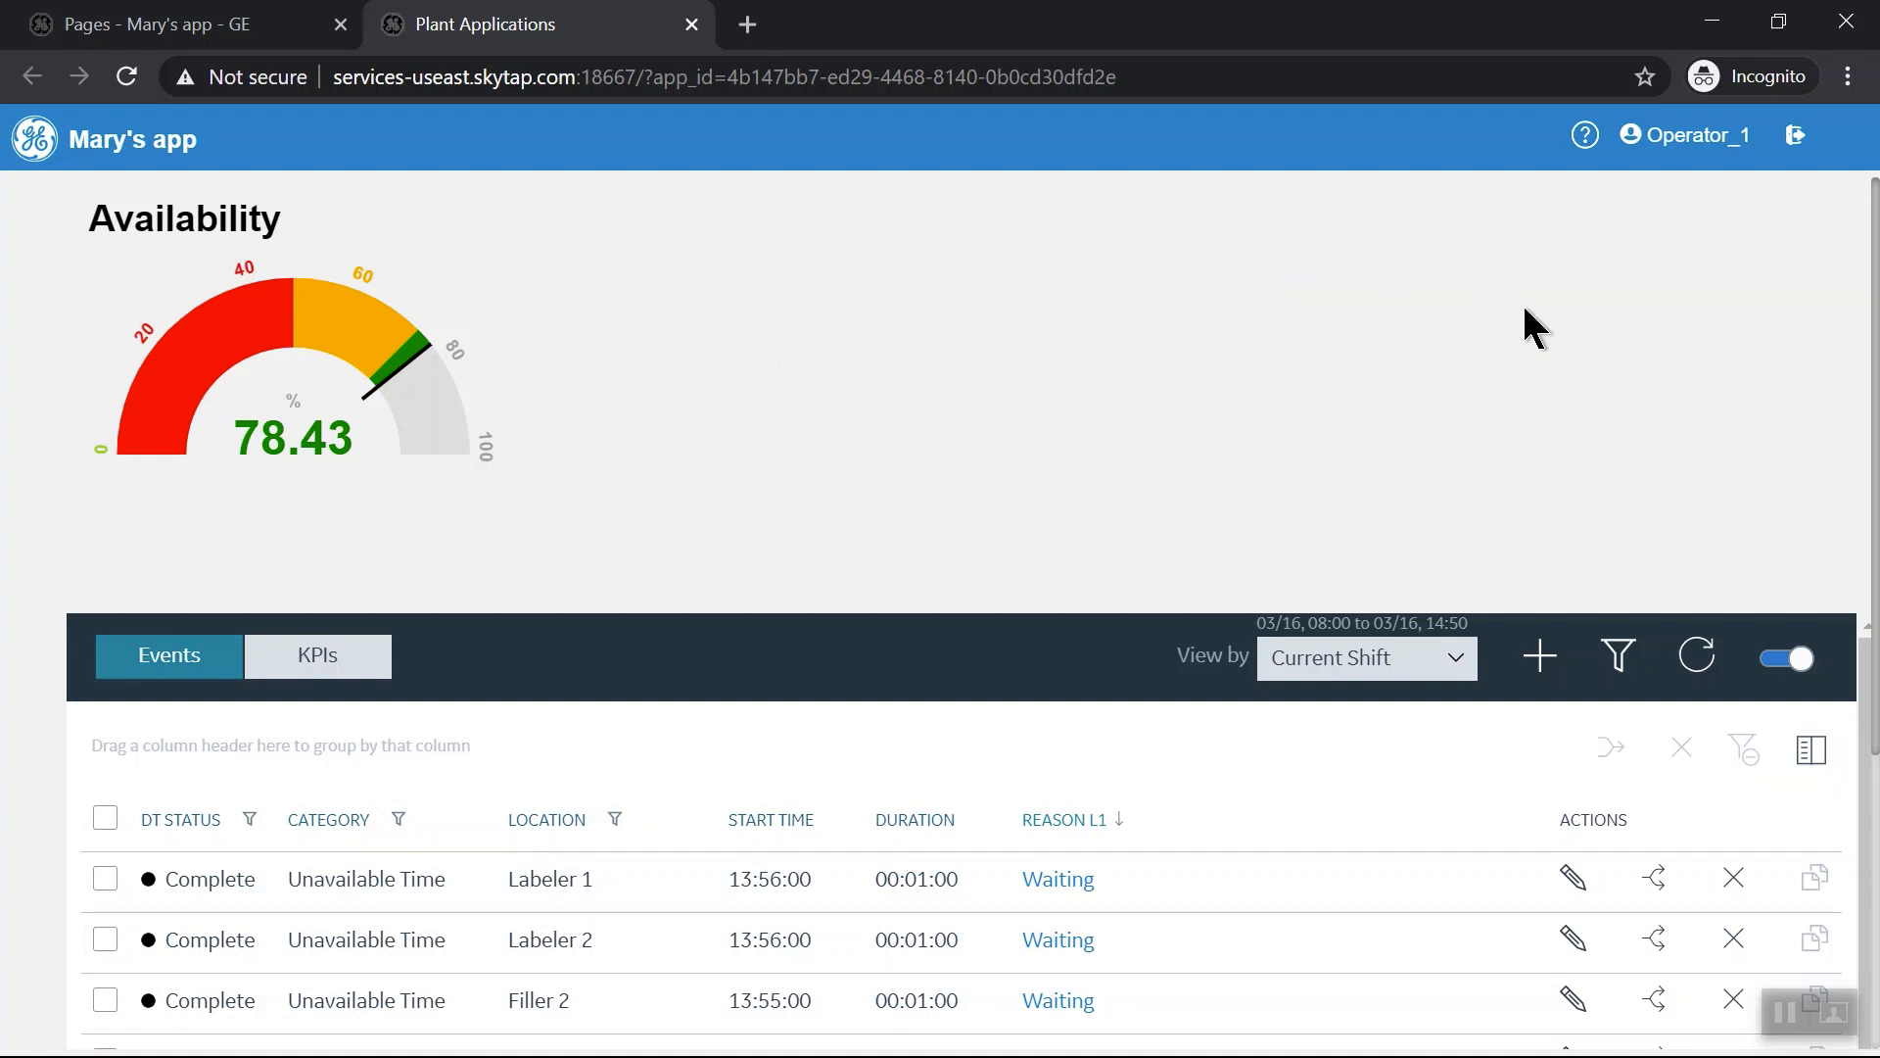